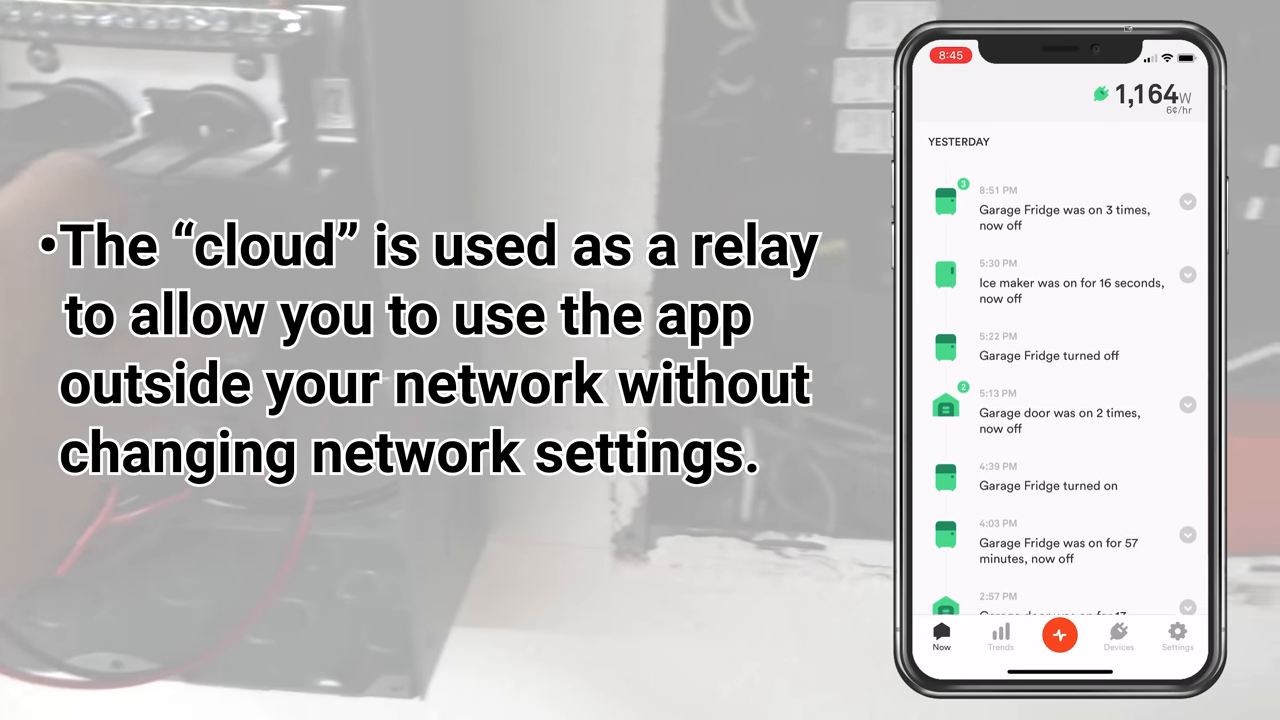
{"action": "scroll", "scroll_direction": "down", "scroll_amount": 3}
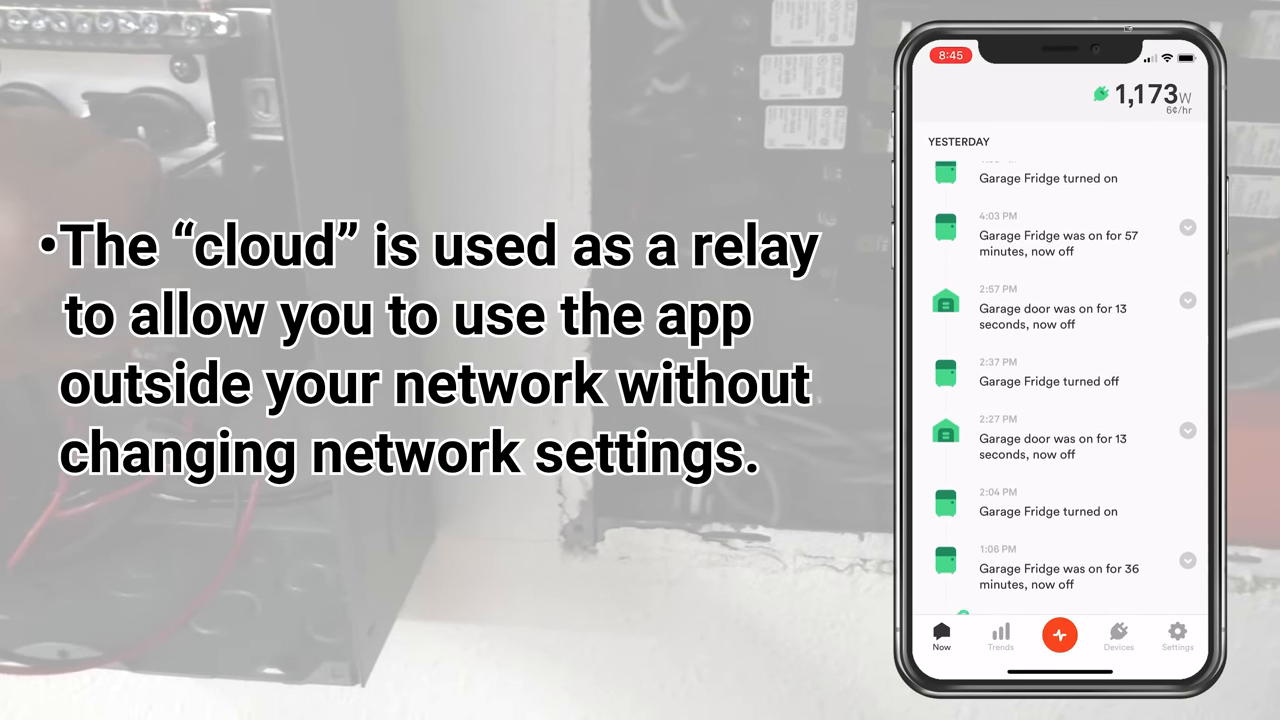
{"action": "scroll", "scroll_direction": "up", "scroll_amount": 3}
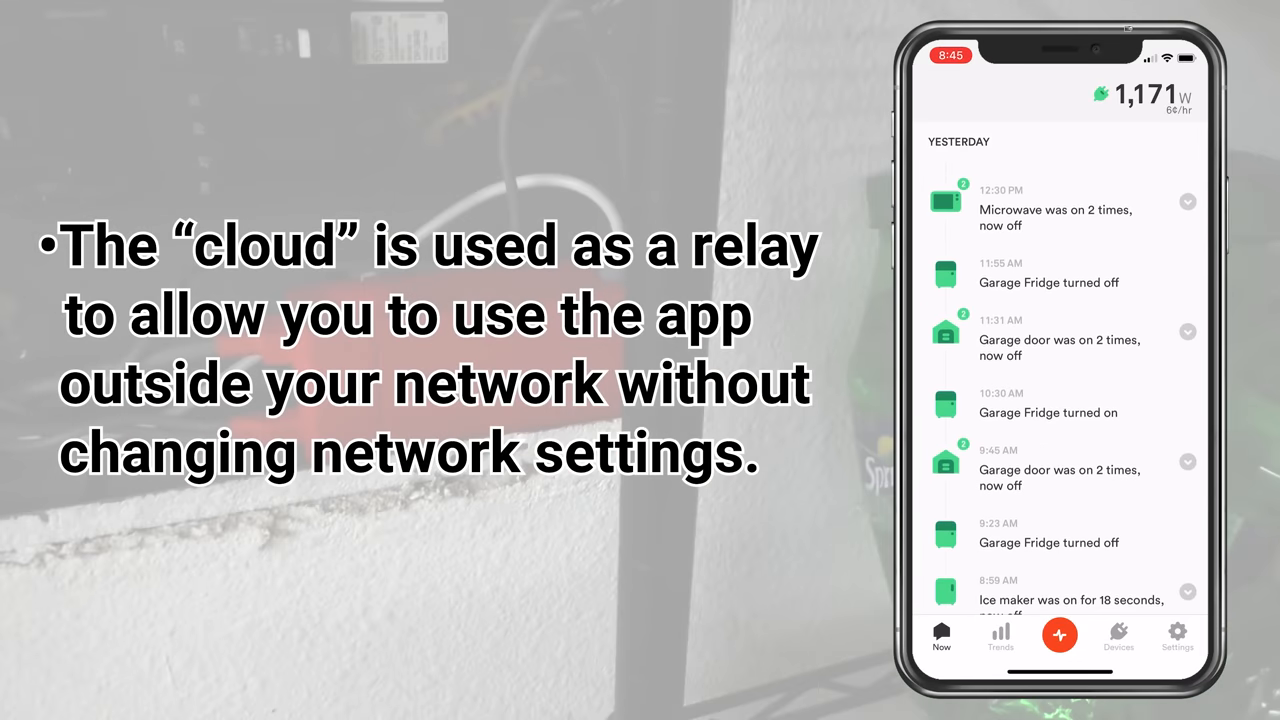
{"action": "scroll", "scroll_direction": "down", "scroll_amount": 3}
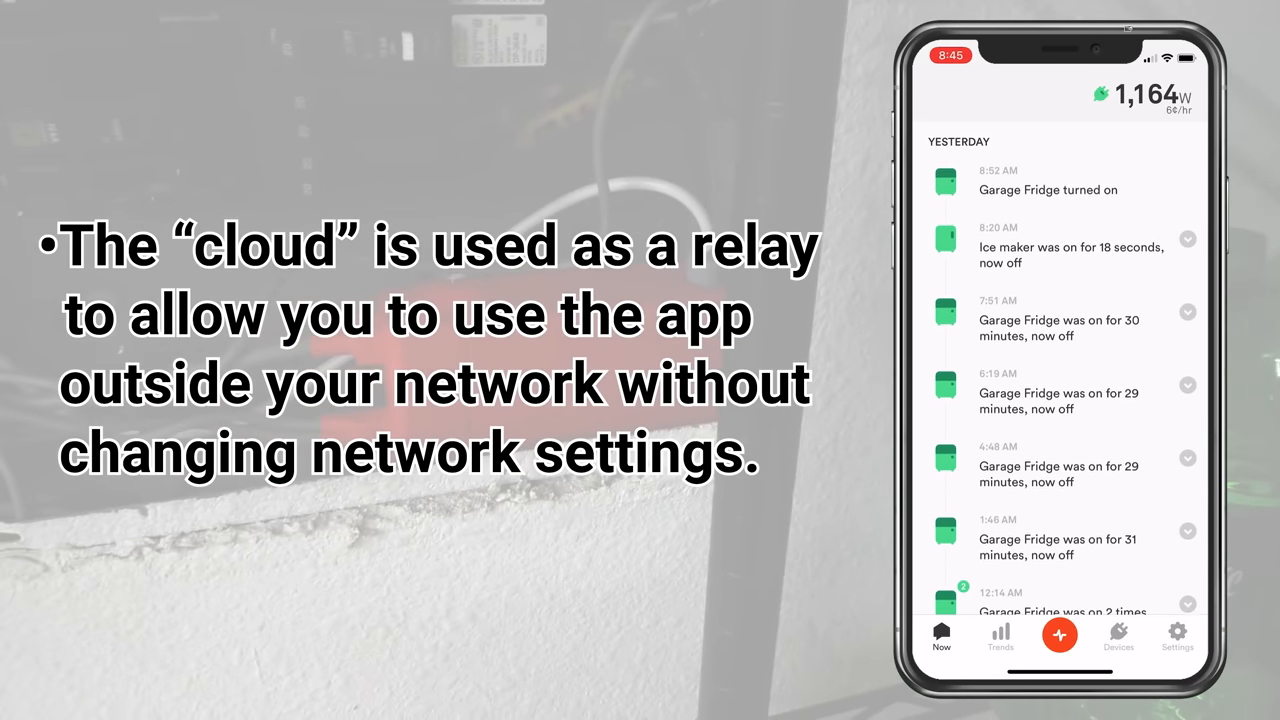